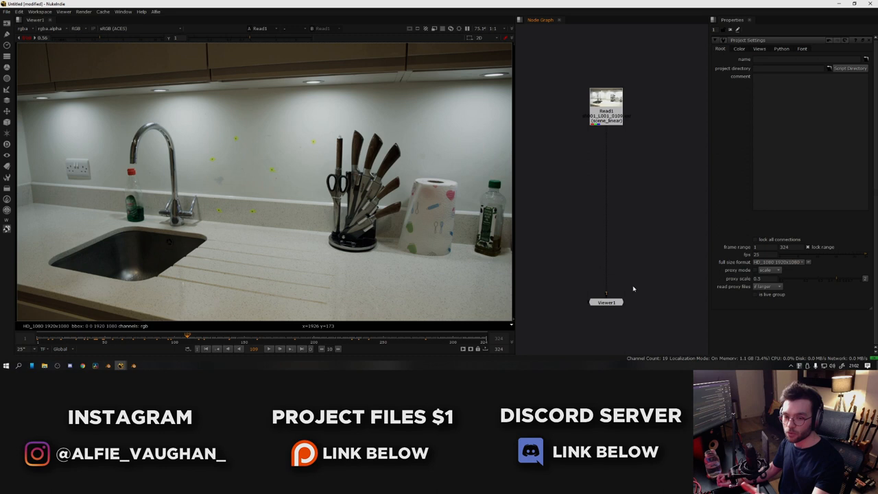
mouse_move(459, 245)
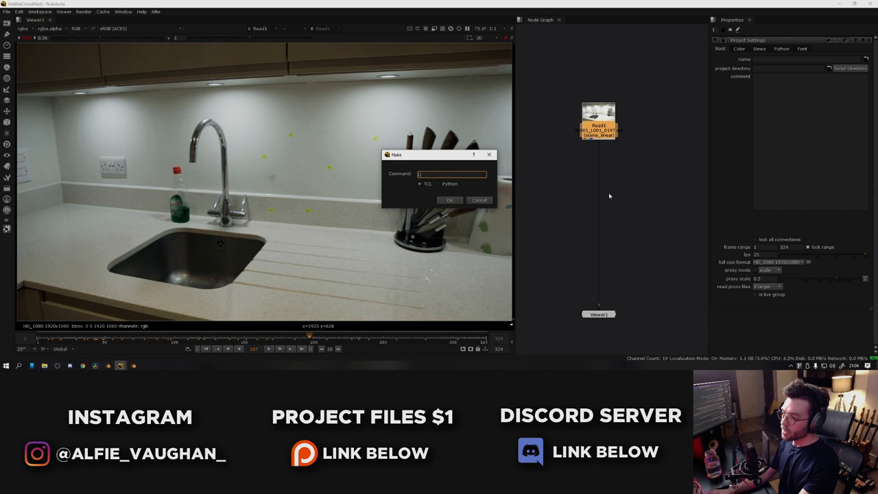
Create a LensDistortion node on Read1 via the TCL command prompt.
text(LensDistortion)
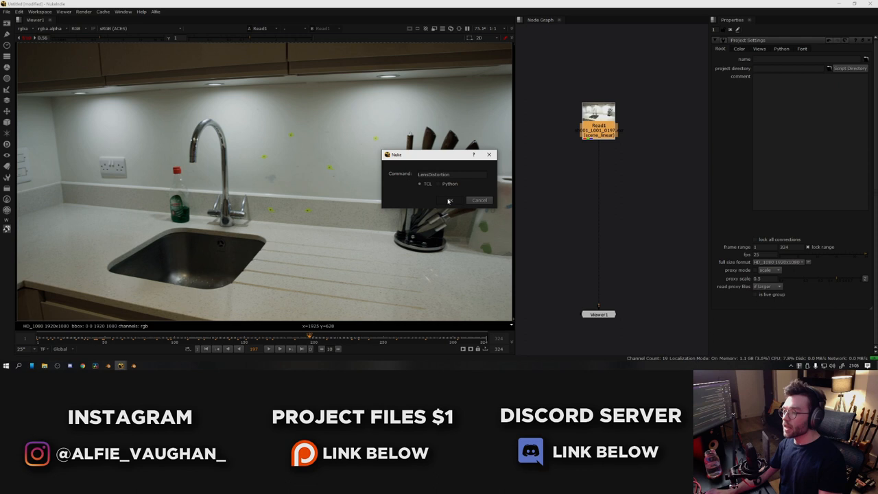
click(478, 200)
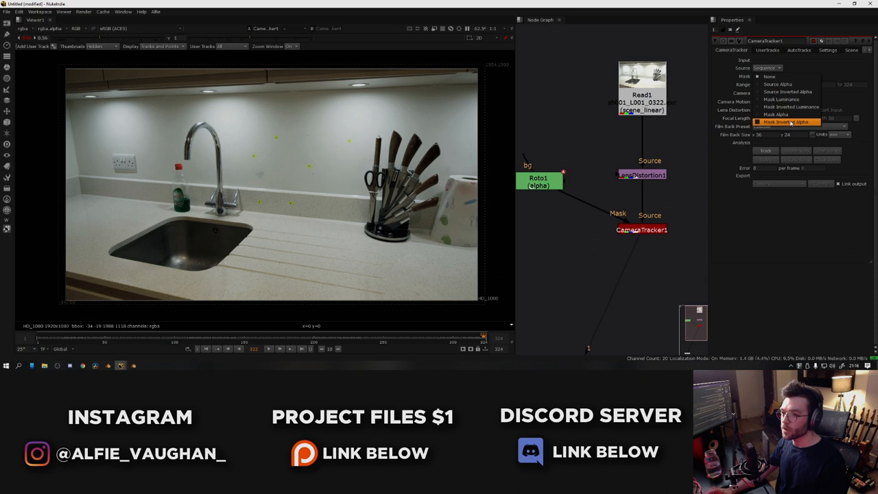
Set CameraTracker1's Mask to Mask Alpha.
click(827, 51)
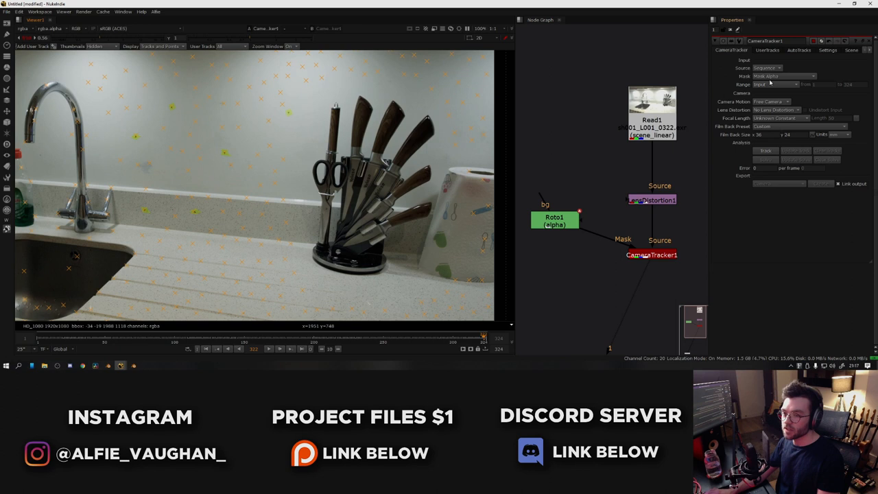
Set the tracker Mask to None and open the Camera Motion list.
click(554, 221)
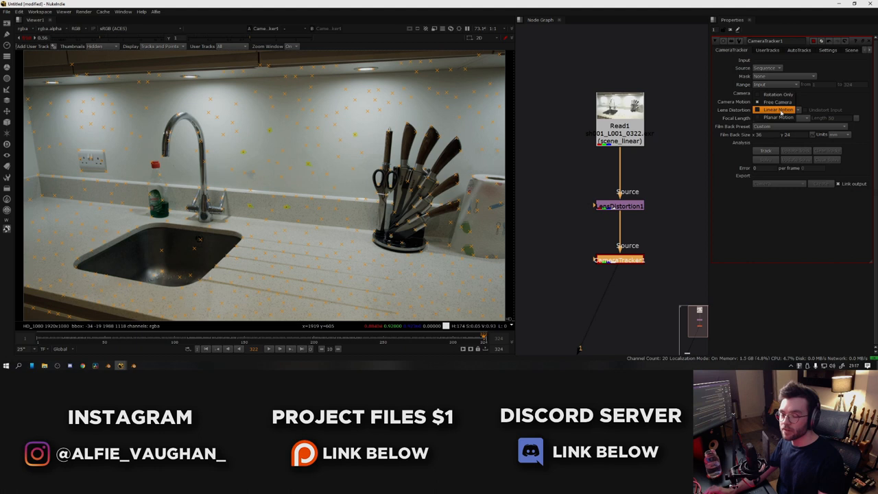
click(779, 101)
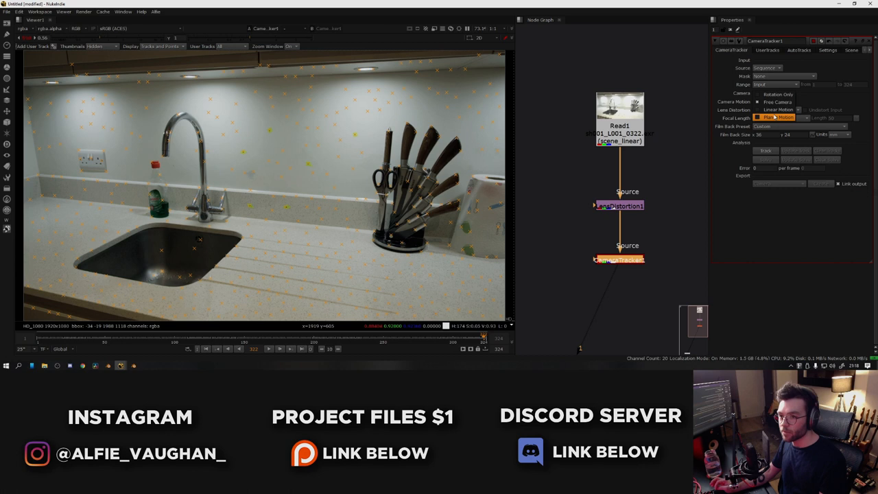
Keep Free Camera motion and set Focal Length to Known at 24.
click(779, 102)
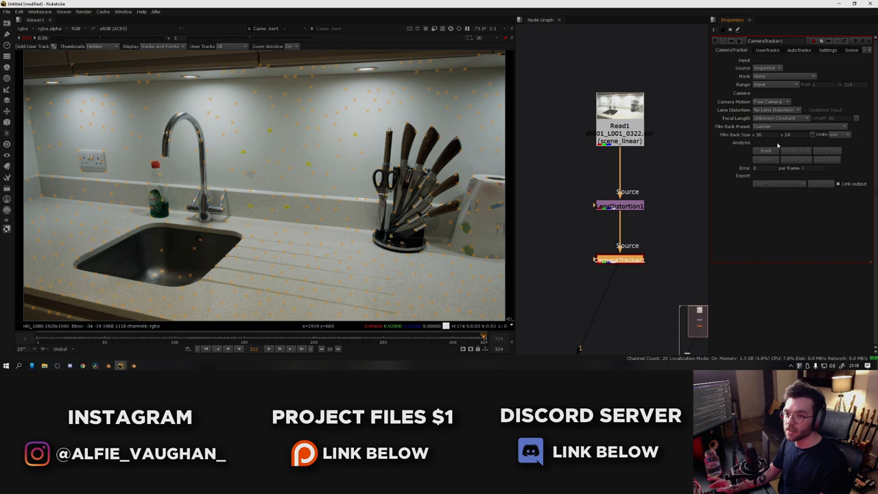
mouse_move(579, 187)
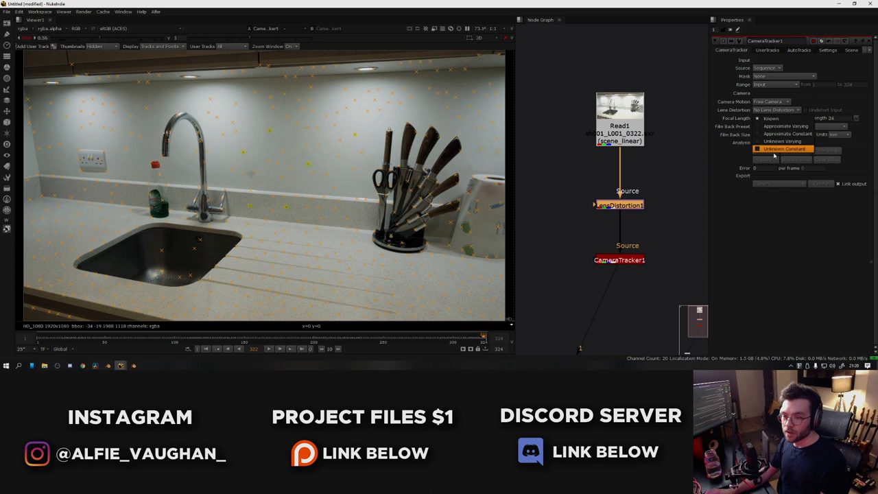
click(782, 126)
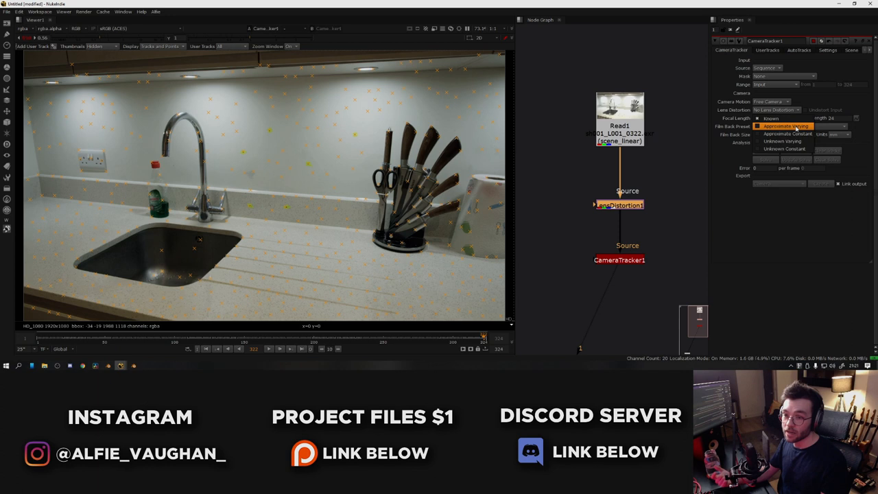
click(762, 126)
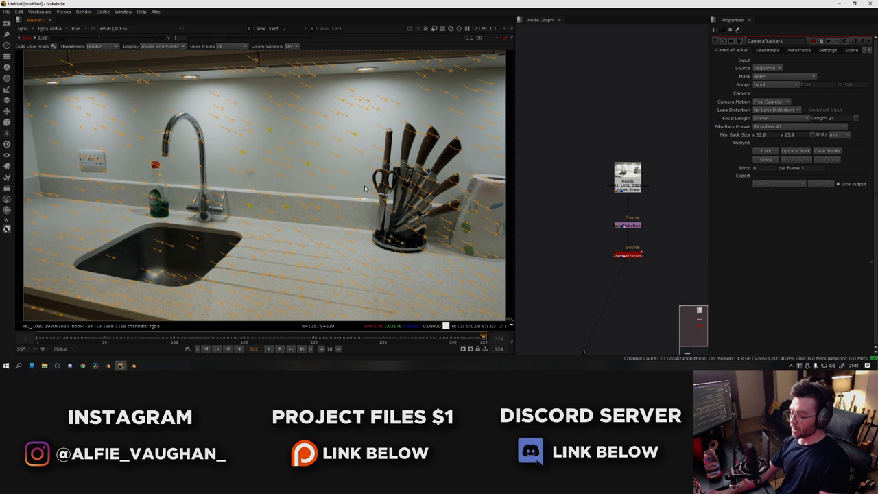
mouse_move(577, 289)
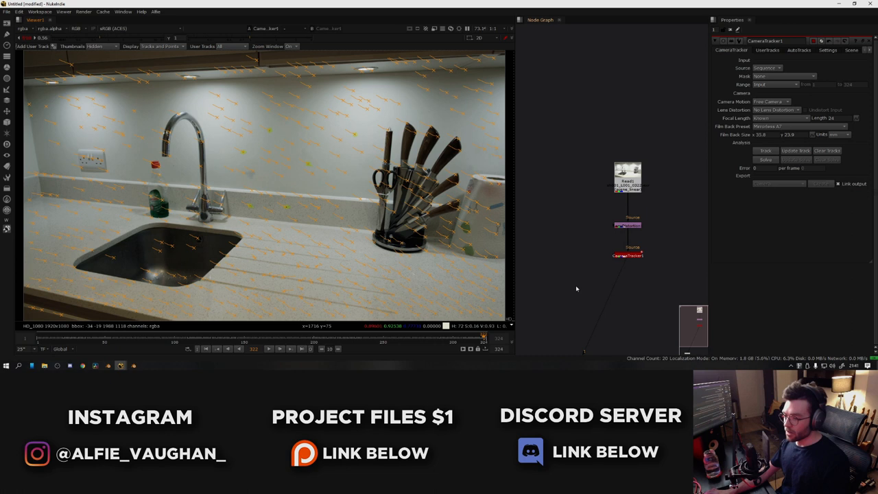
mouse_move(242, 69)
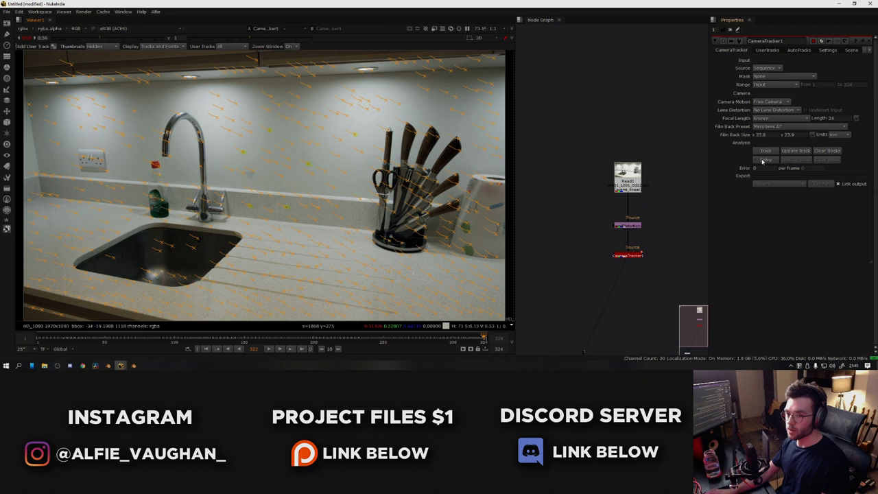
Run Solve in the CameraTracker tab, reaching a 1.34 error.
click(765, 160)
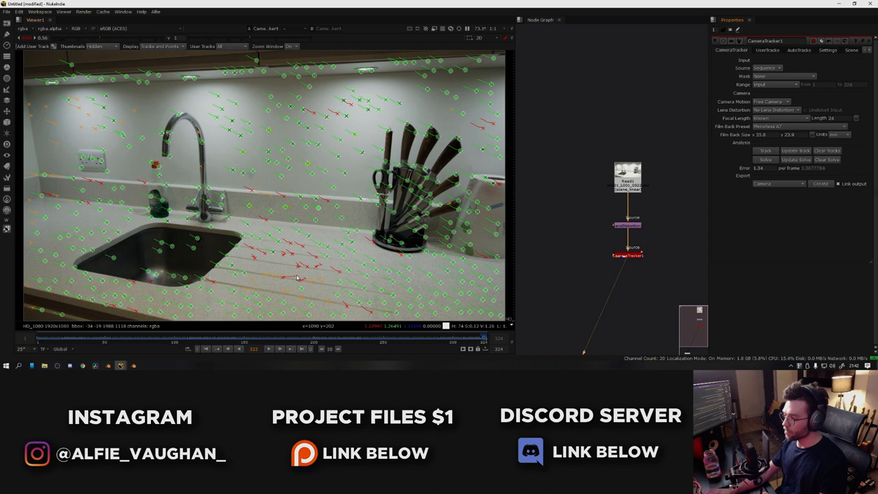
Open the AutoTracks tab to filter tracks by length and error.
click(798, 49)
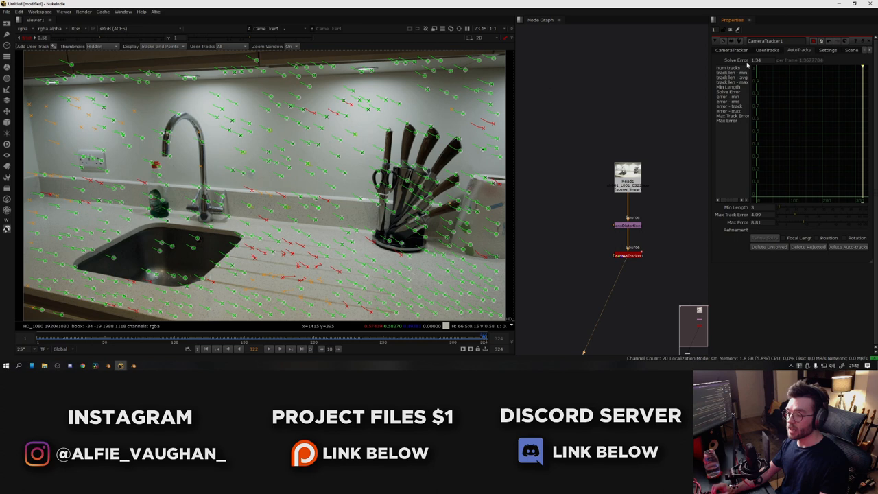
mouse_move(515, 203)
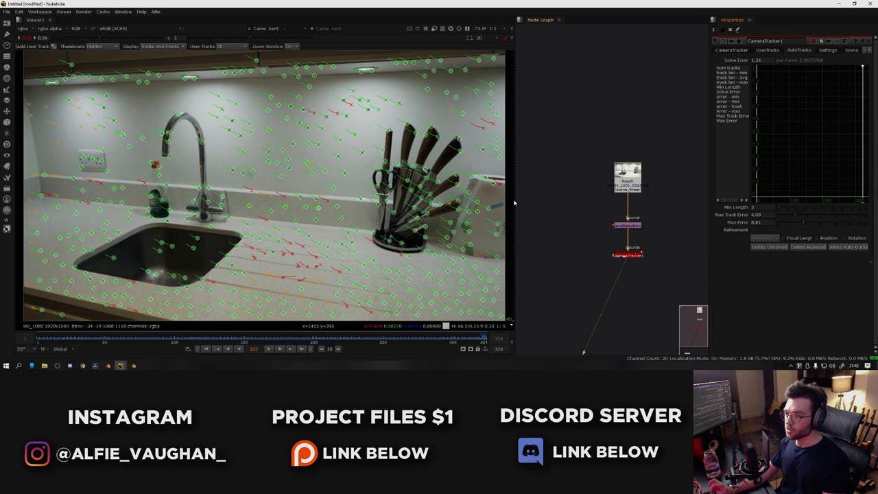
mouse_move(755, 214)
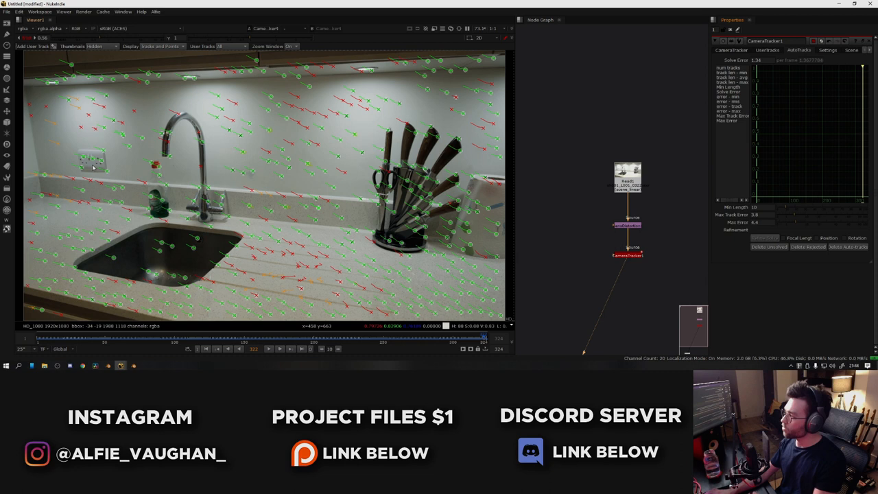
mouse_move(743, 243)
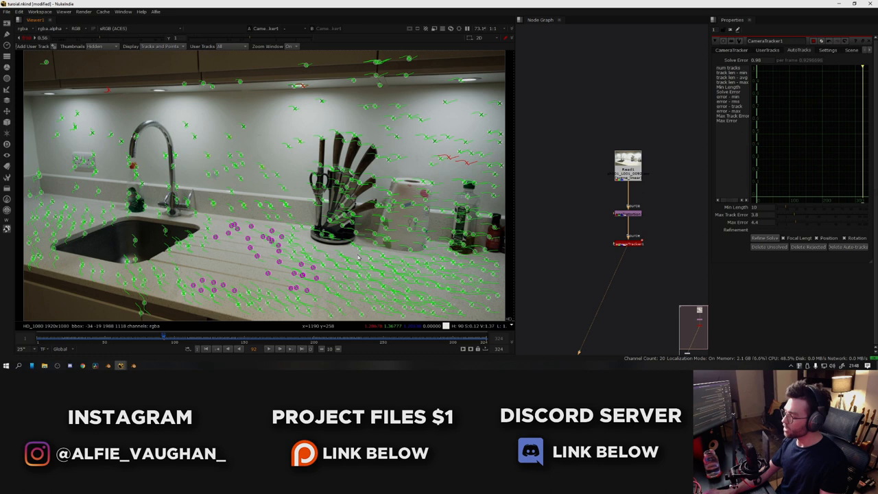
Set the selected countertop points as the ground plane.
right_click(364, 288)
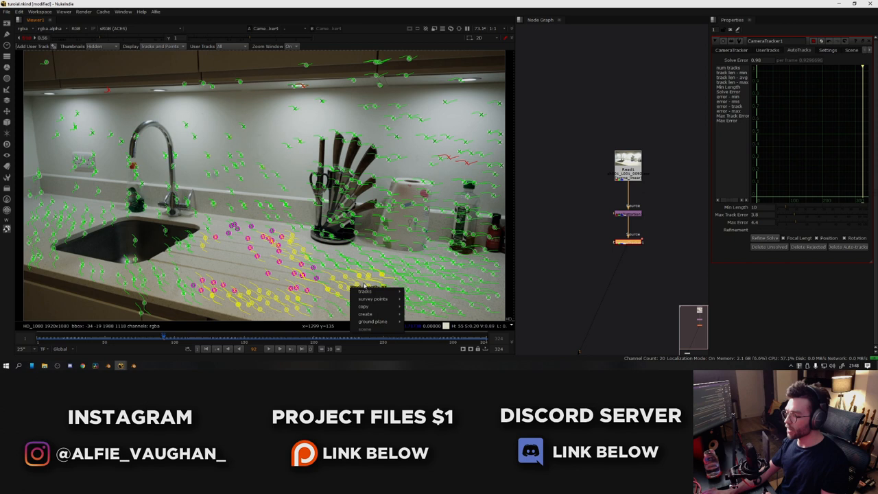
click(365, 314)
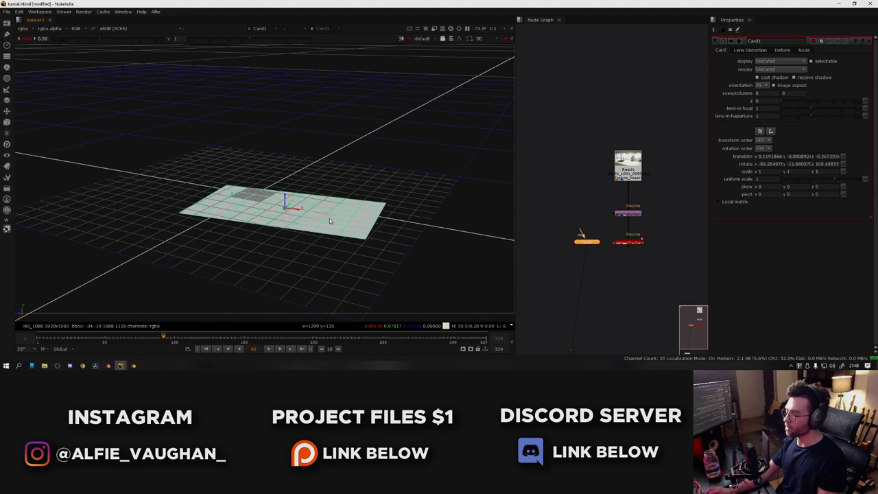